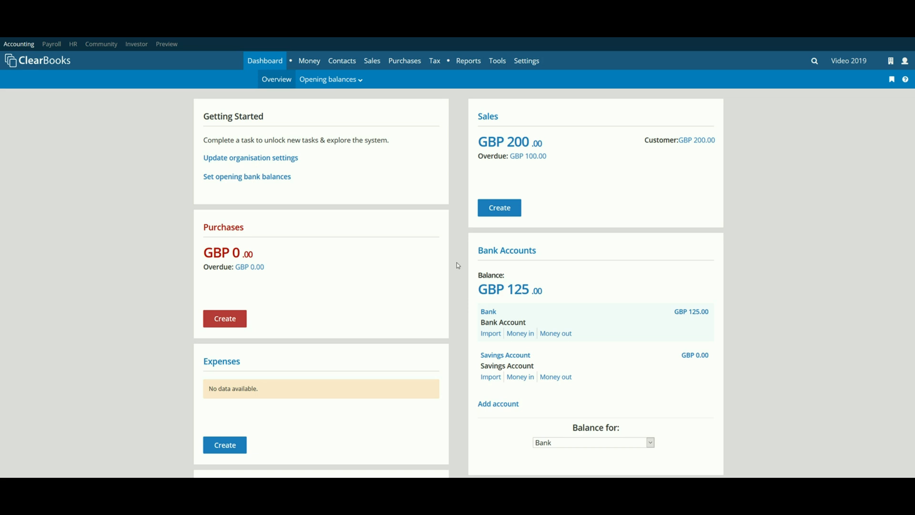
mouse_move(440, 187)
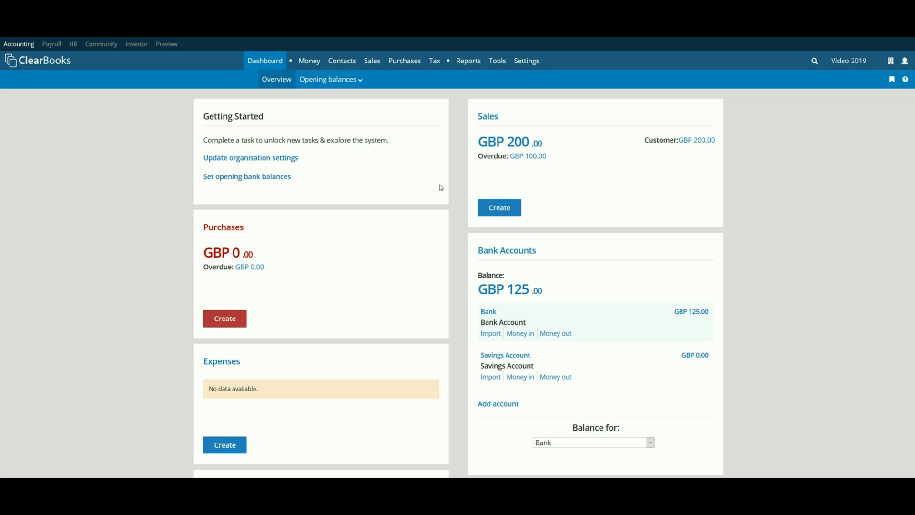
Go to the Suppliers list under Contacts.
left_click(342, 60)
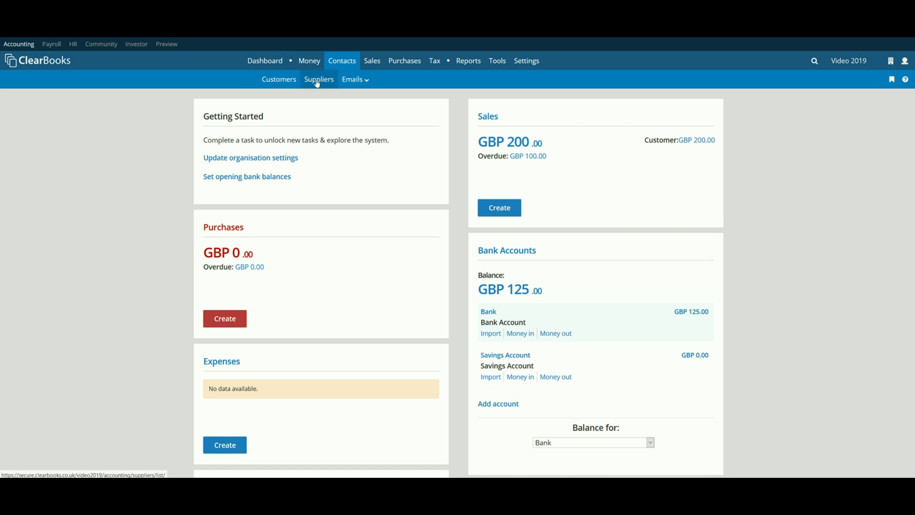
left_click(318, 79)
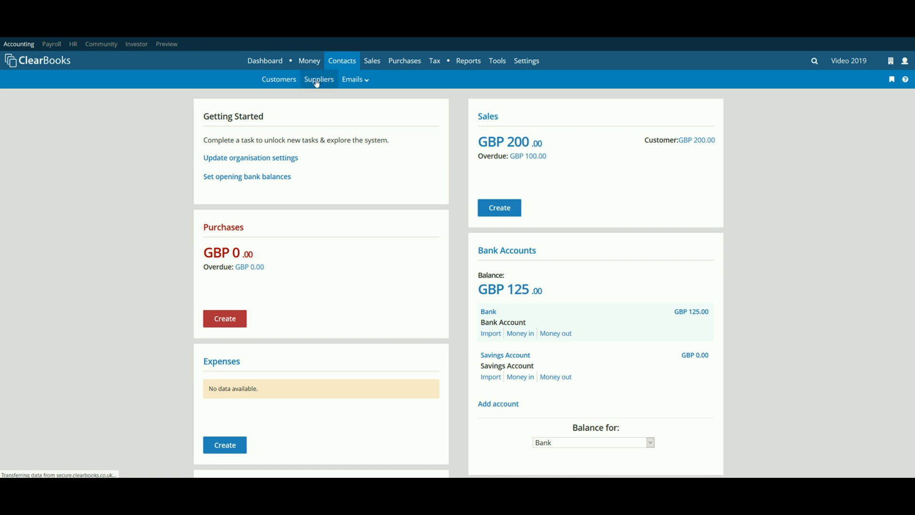
Start a new supplier named 'Sub-Contractor'.
left_click(318, 79)
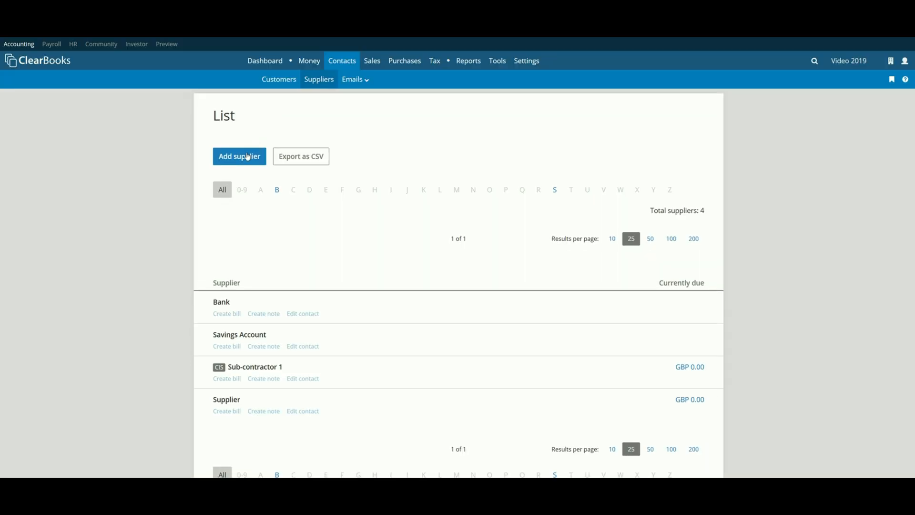
mouse_move(245, 157)
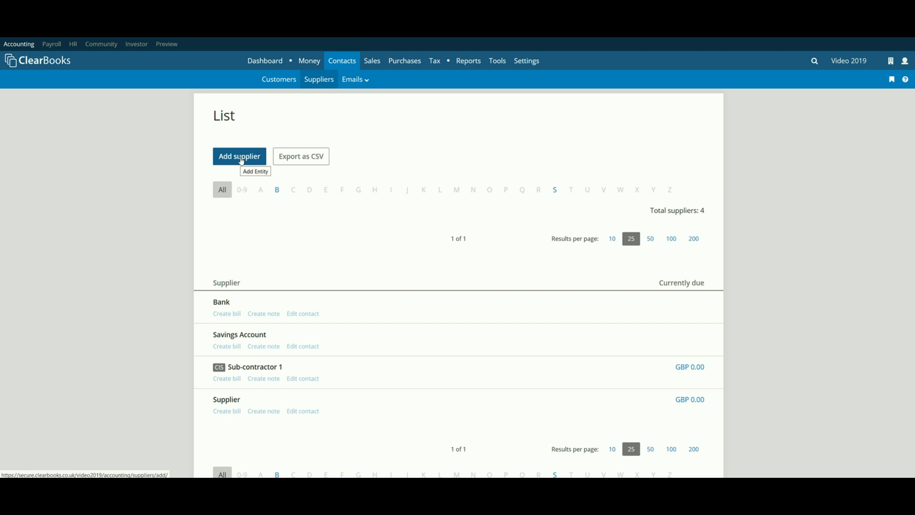
left_click(240, 156)
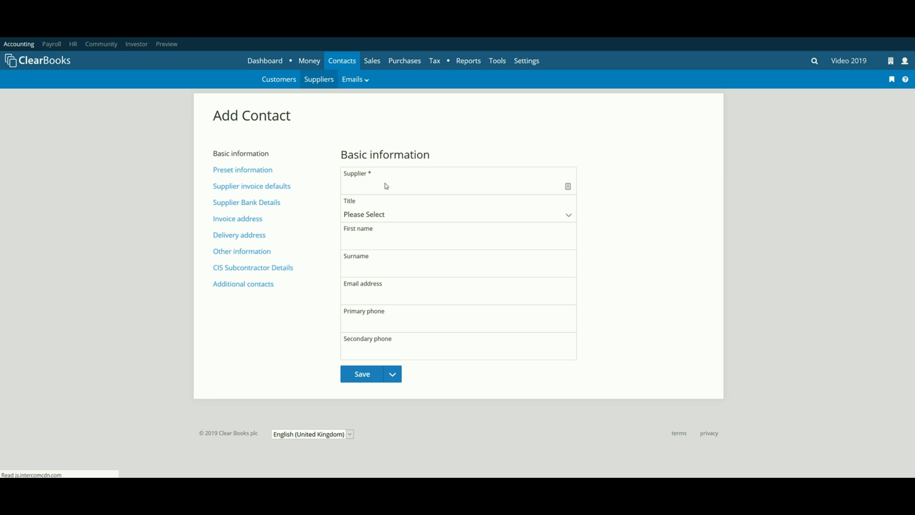
left_click(427, 186)
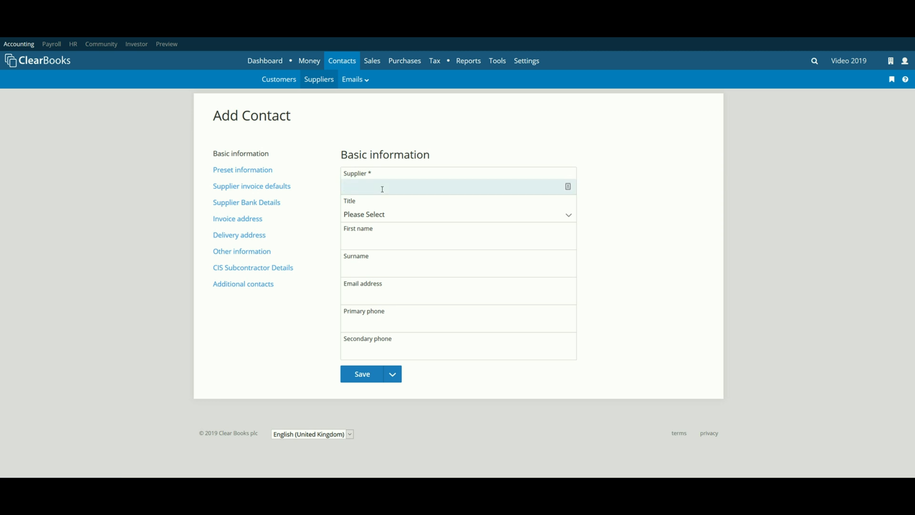
type("Sub-Contractor")
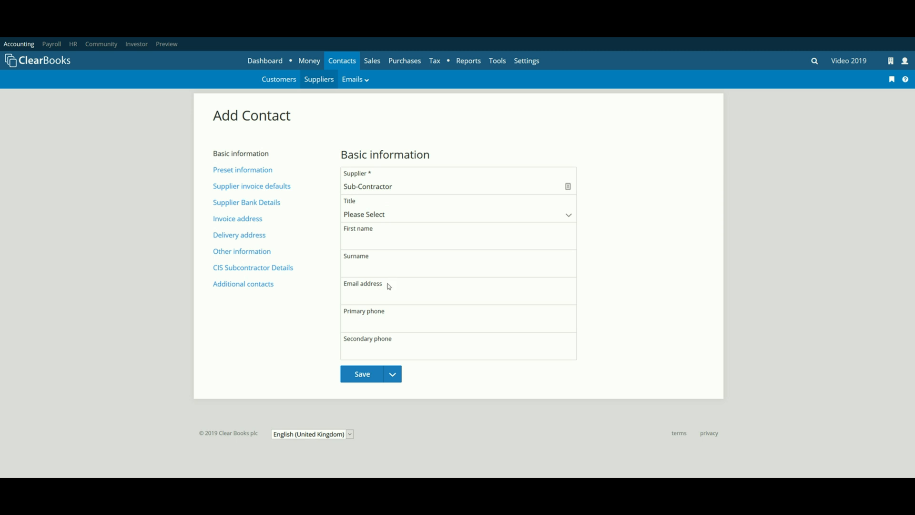
mouse_move(226, 245)
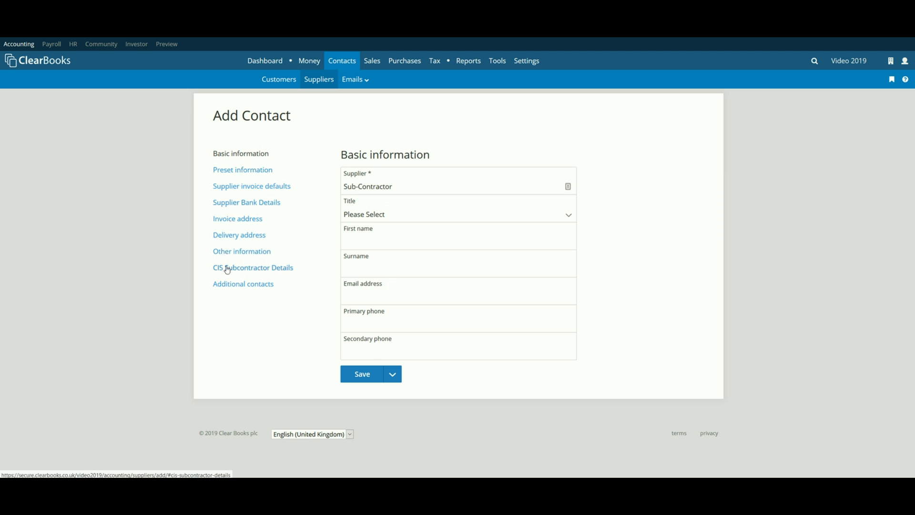
left_click(253, 268)
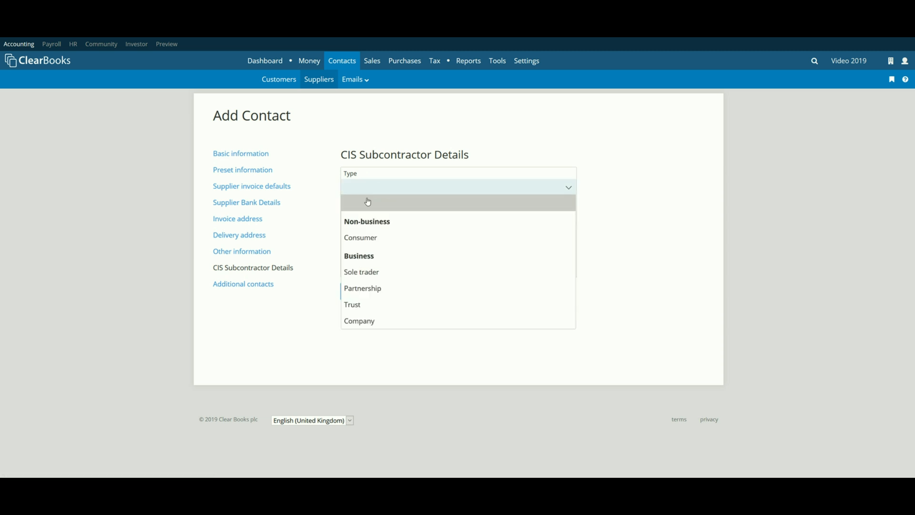
mouse_move(372, 327)
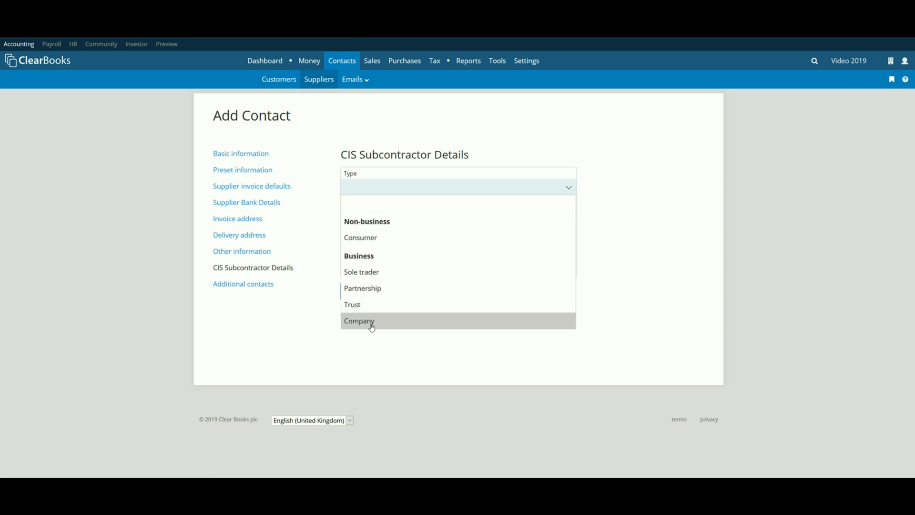
left_click(362, 272)
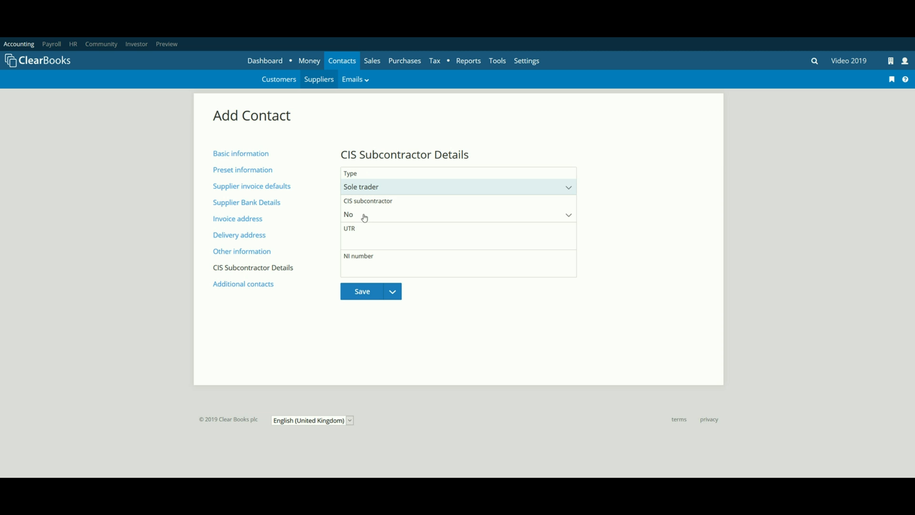
left_click(458, 214)
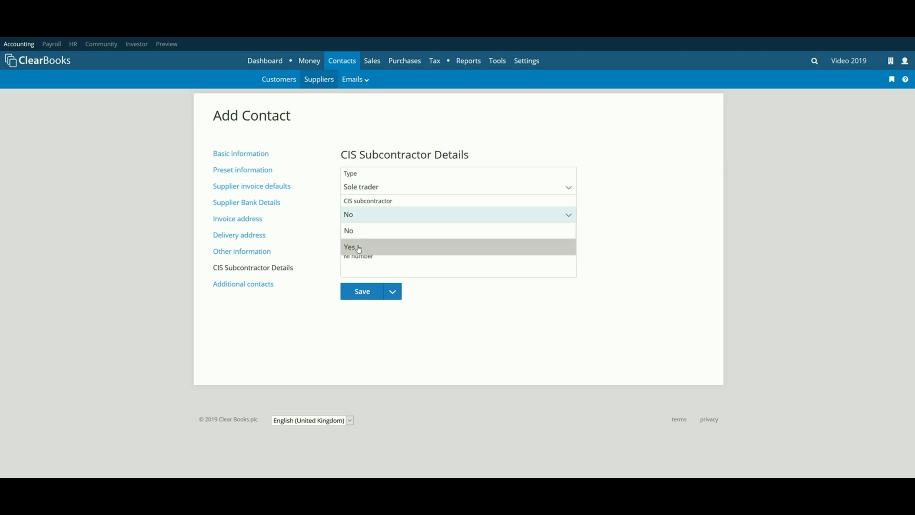
left_click(351, 247)
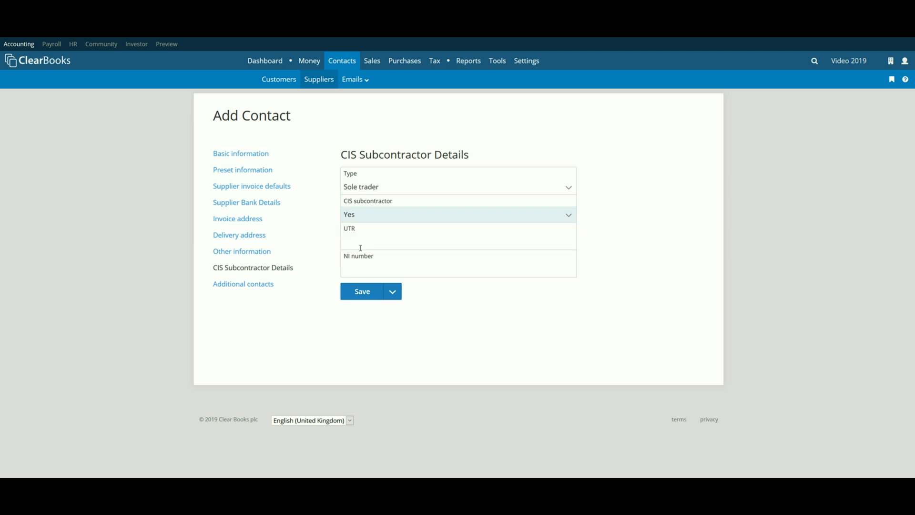
left_click(458, 241)
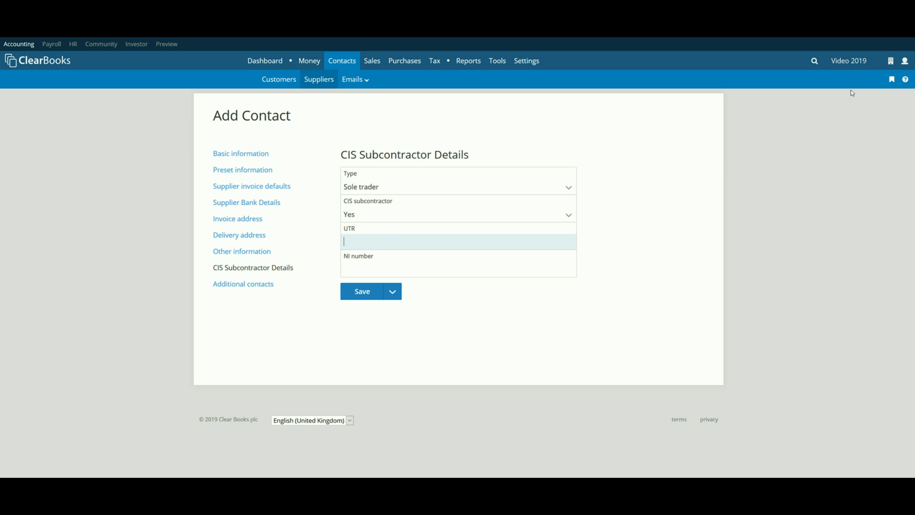
type("AA112233B")
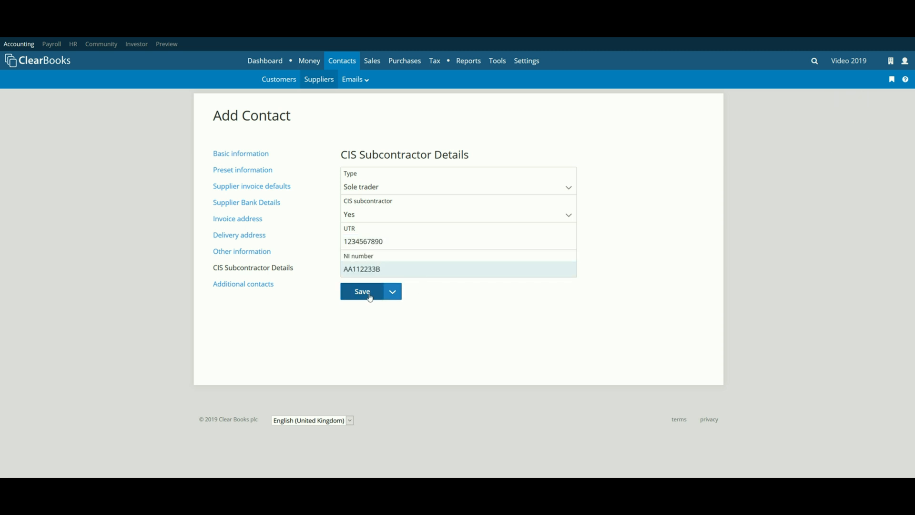
left_click(361, 291)
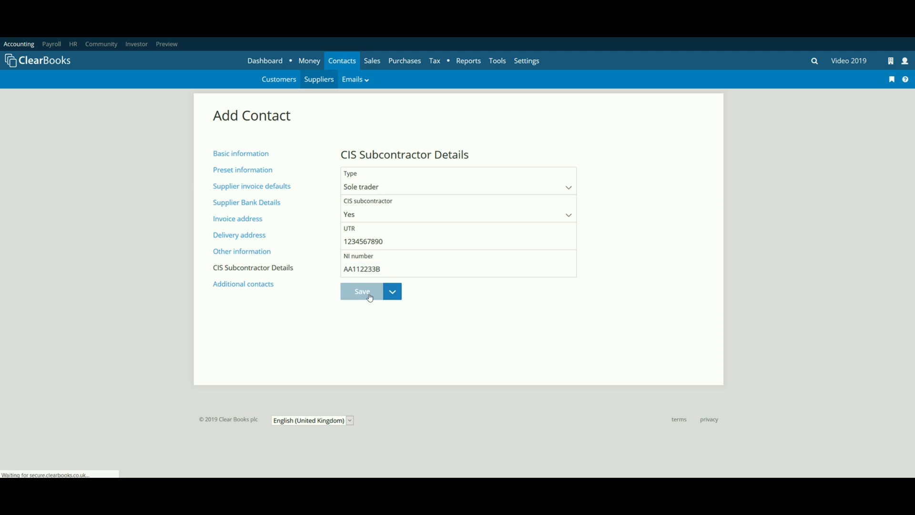
Finish saving so 'Sub-Contractor' is confirmed as added successfully.
left_click(361, 291)
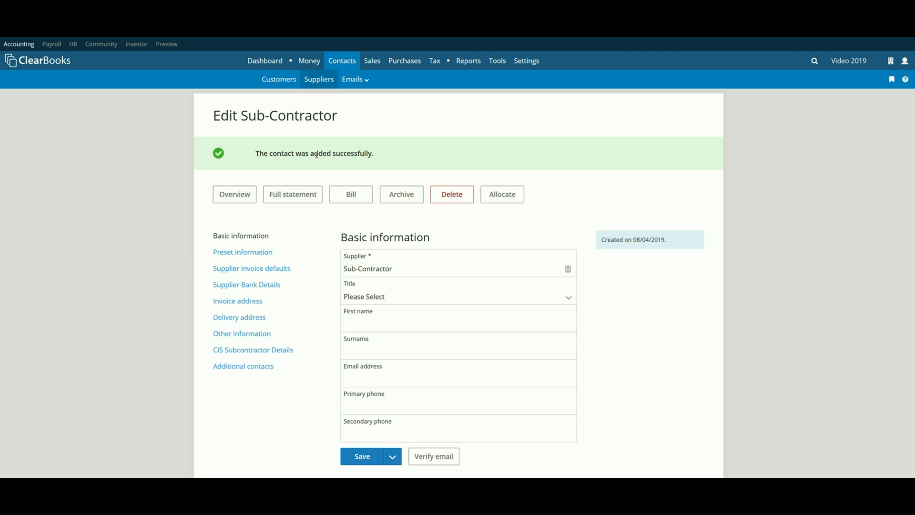
mouse_move(318, 105)
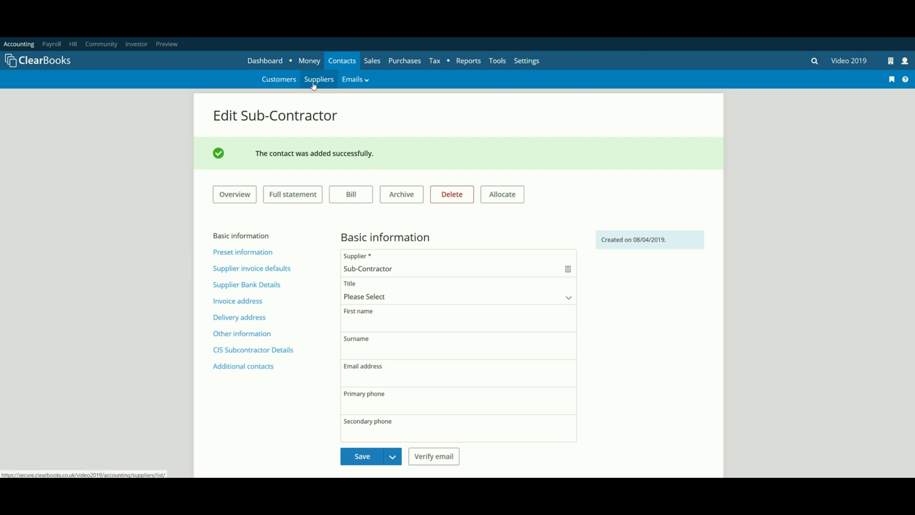
From the five-supplier list, view the existing 'Supplier' contact's CIS details, set to No.
left_click(319, 79)
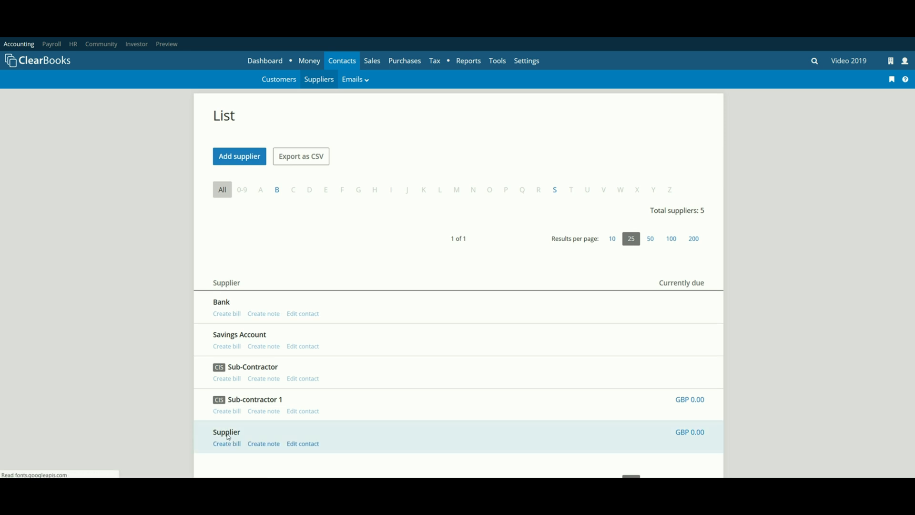
left_click(226, 432)
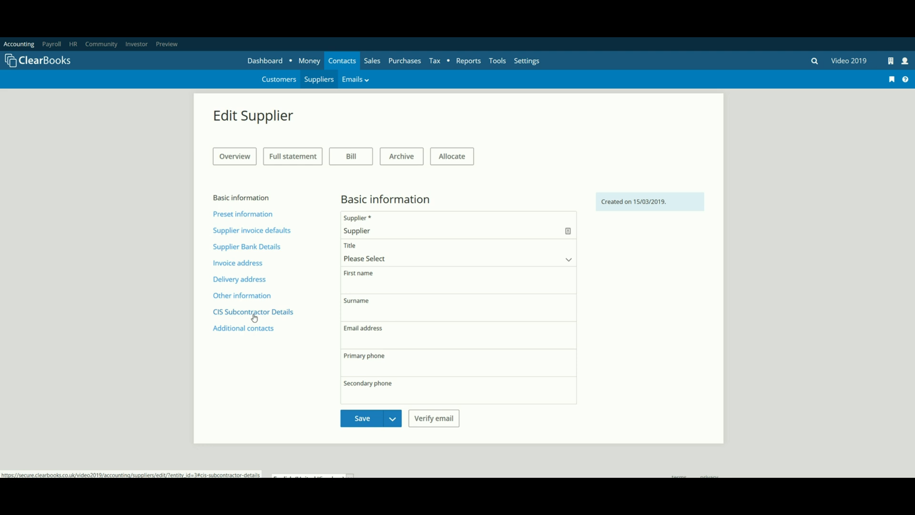
left_click(252, 312)
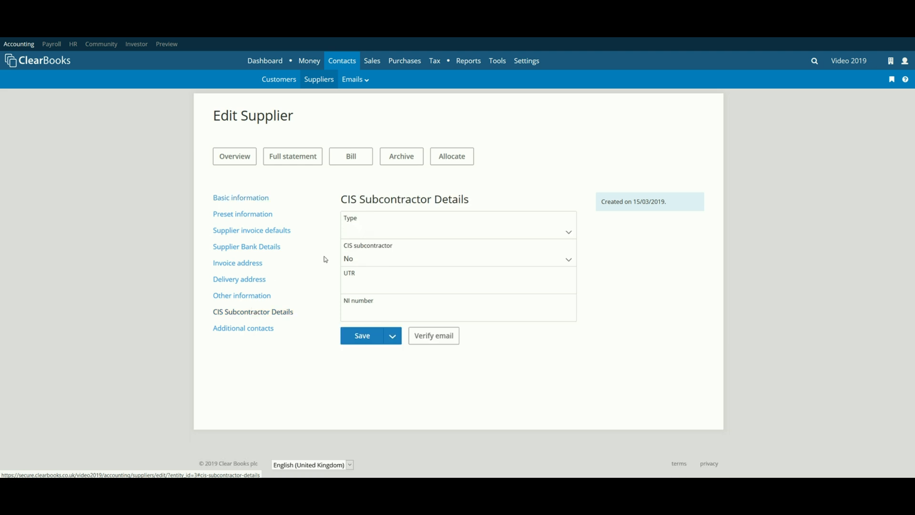